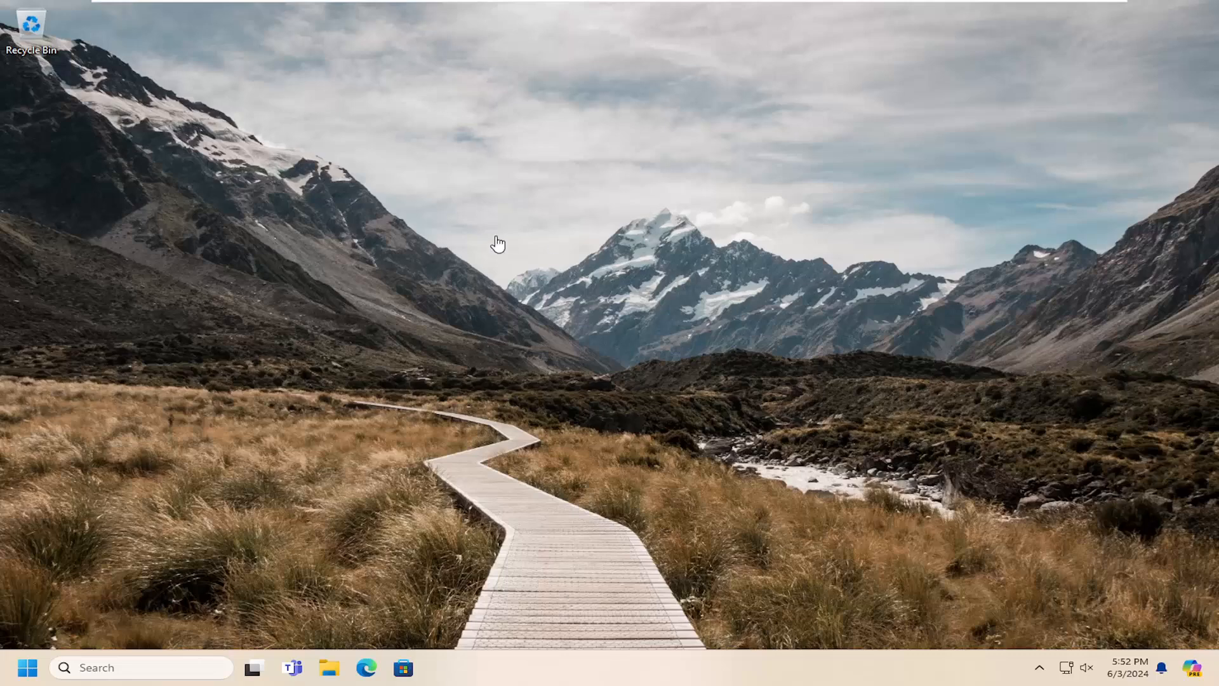
# - Bring up the Start button's Quick Link menu of power and system tools
pyautogui.rightClick(29, 666)
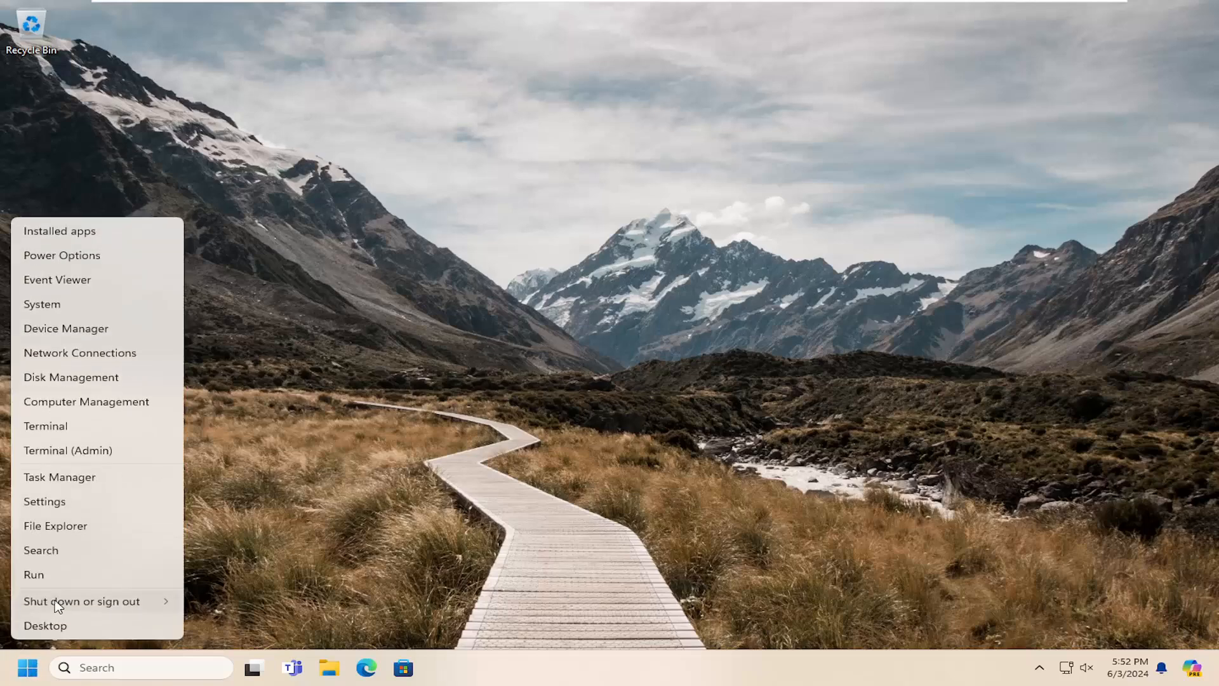